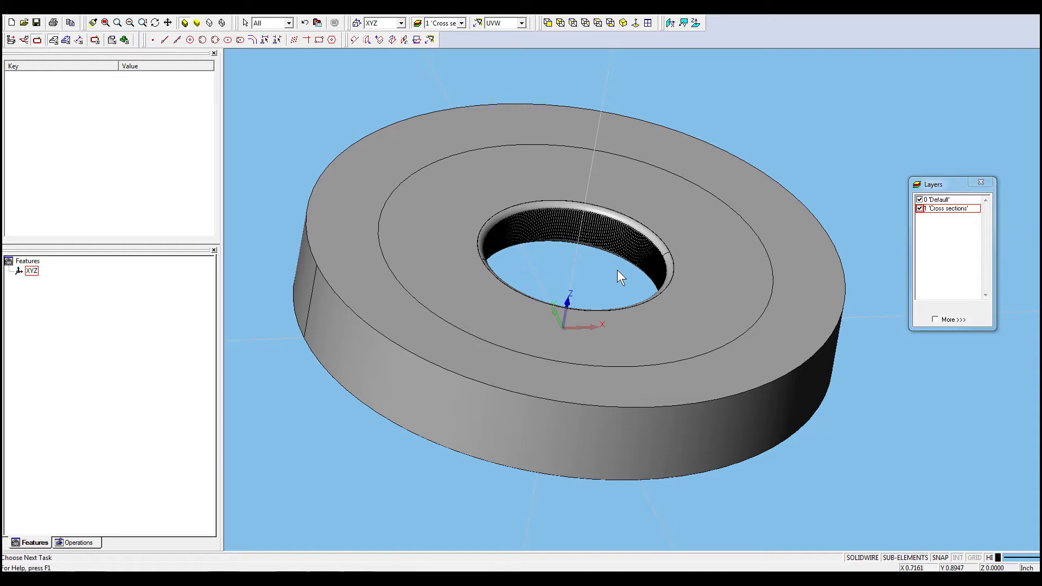
mouse_move(618, 276)
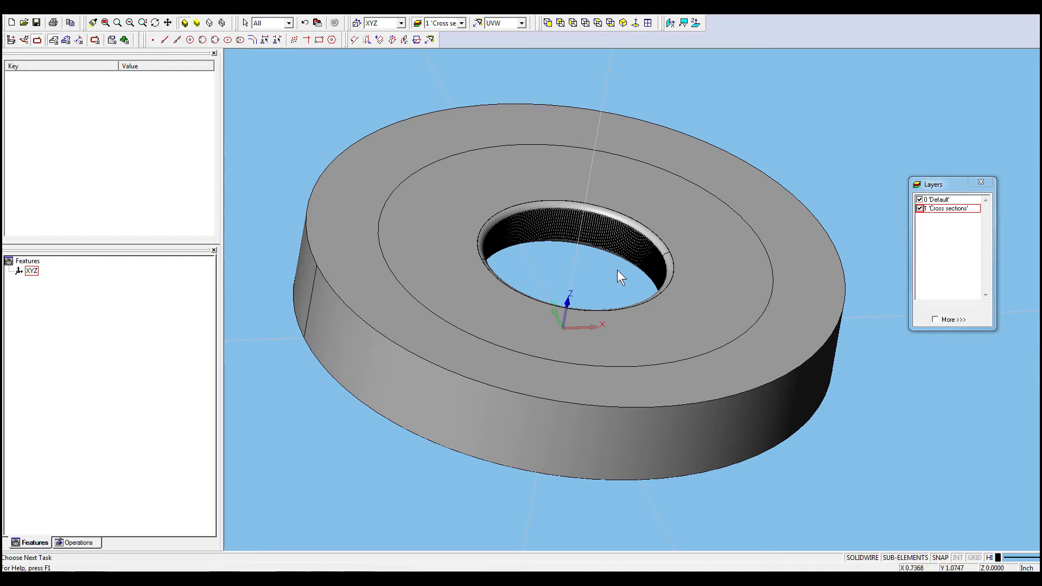
mouse_move(620, 277)
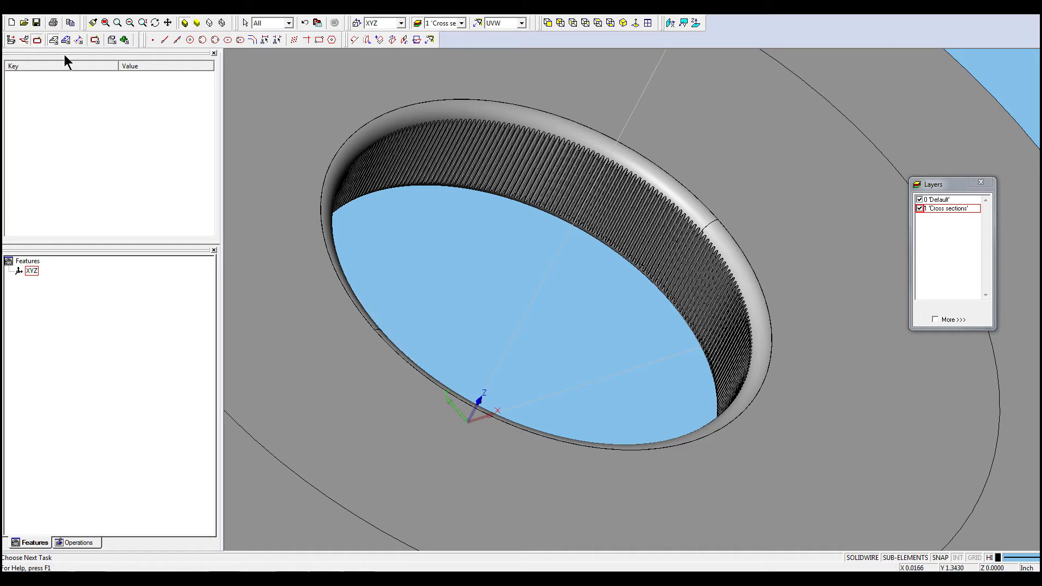
mouse_move(395, 60)
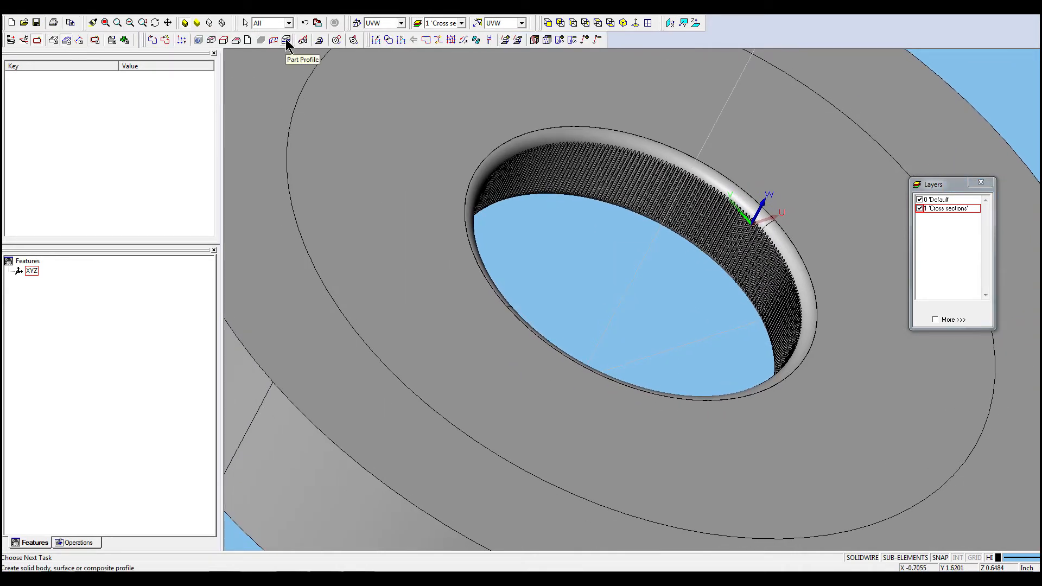
Step: Create Cross Section part profiles of CAD Body 1, confirming each cutting plane
left_click(286, 40)
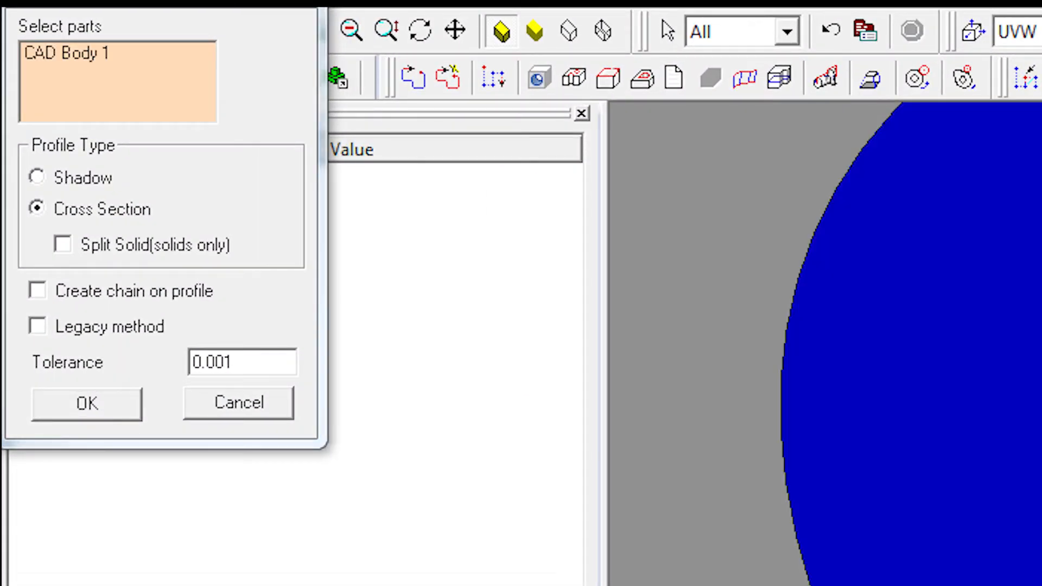
left_click(87, 403)
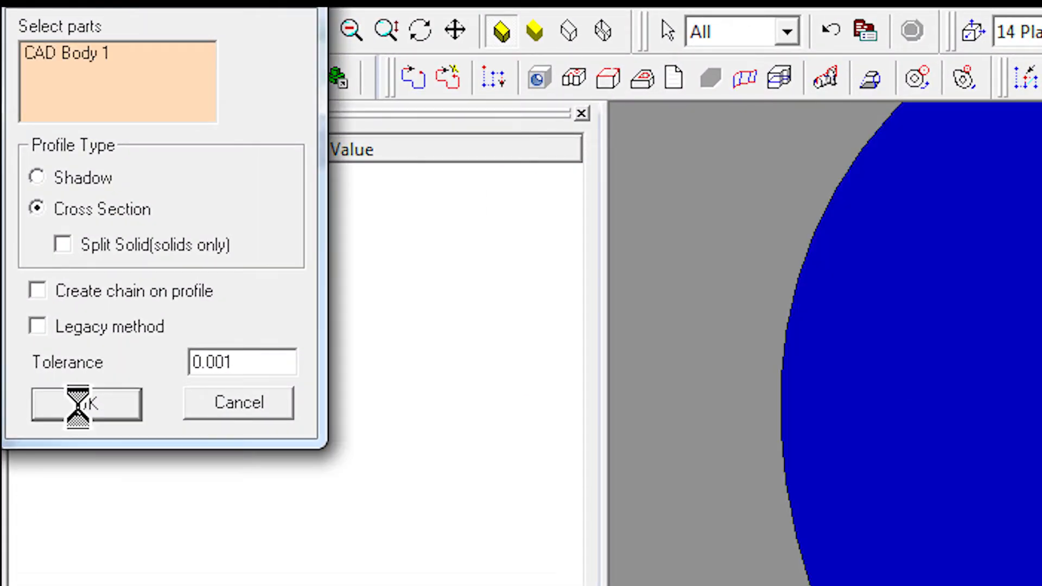
left_click(87, 404)
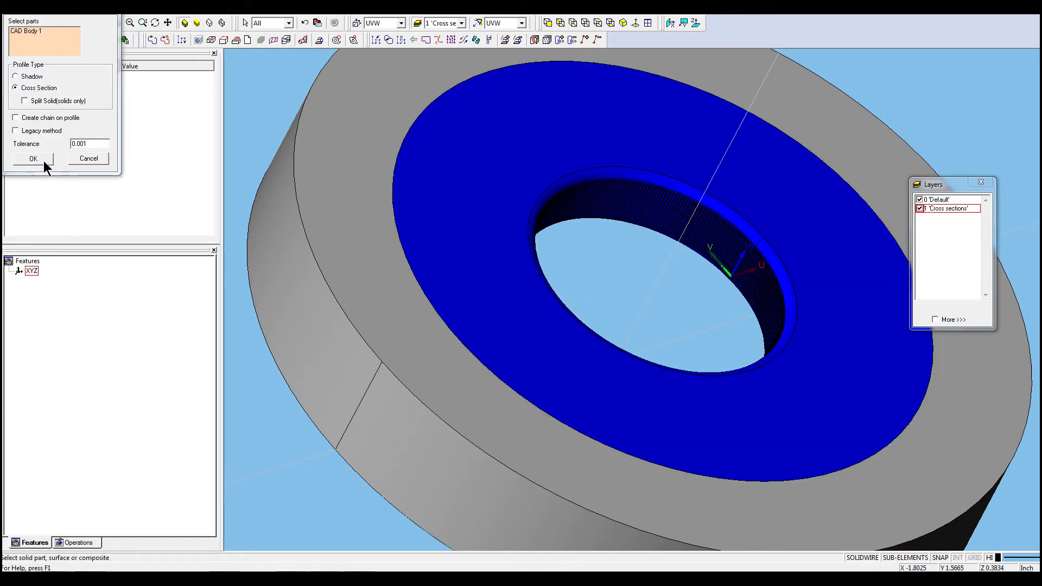
left_click(32, 159)
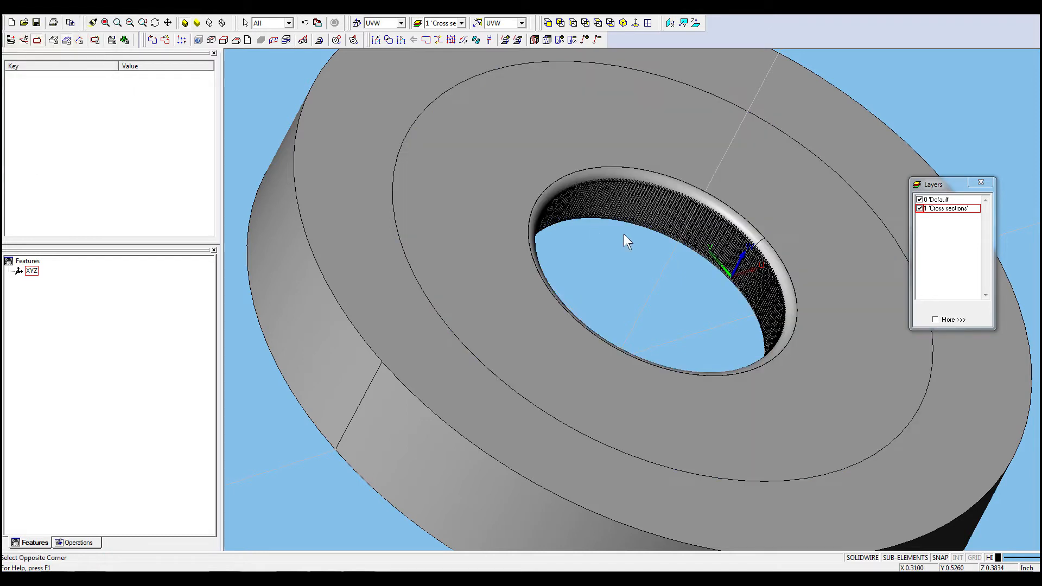
Step: Hide the Default solid layer and return the work plane to XYZ, leaving chains 1 and 2 visible
left_click(921, 200)
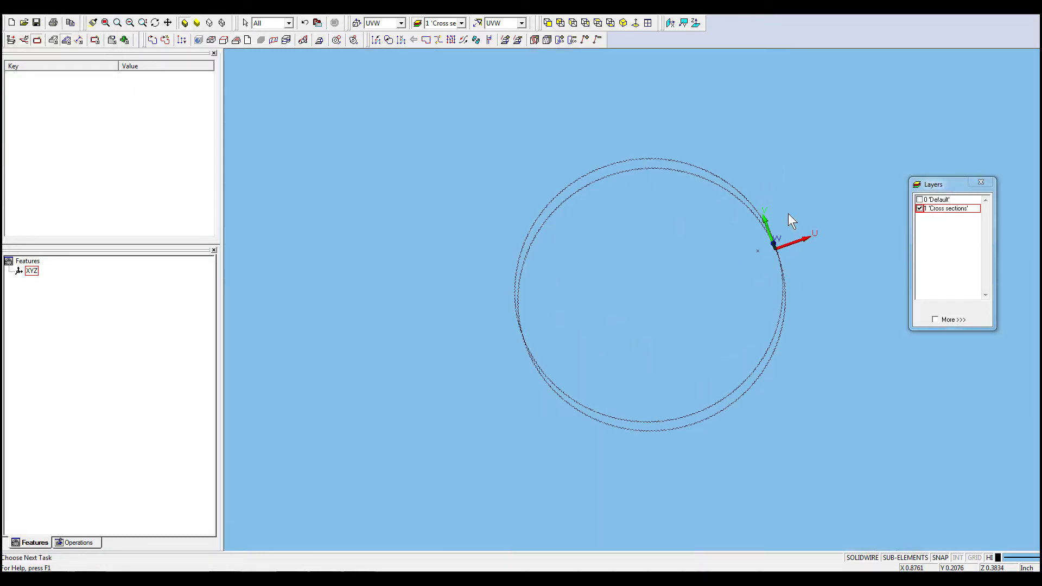
left_click(402, 22)
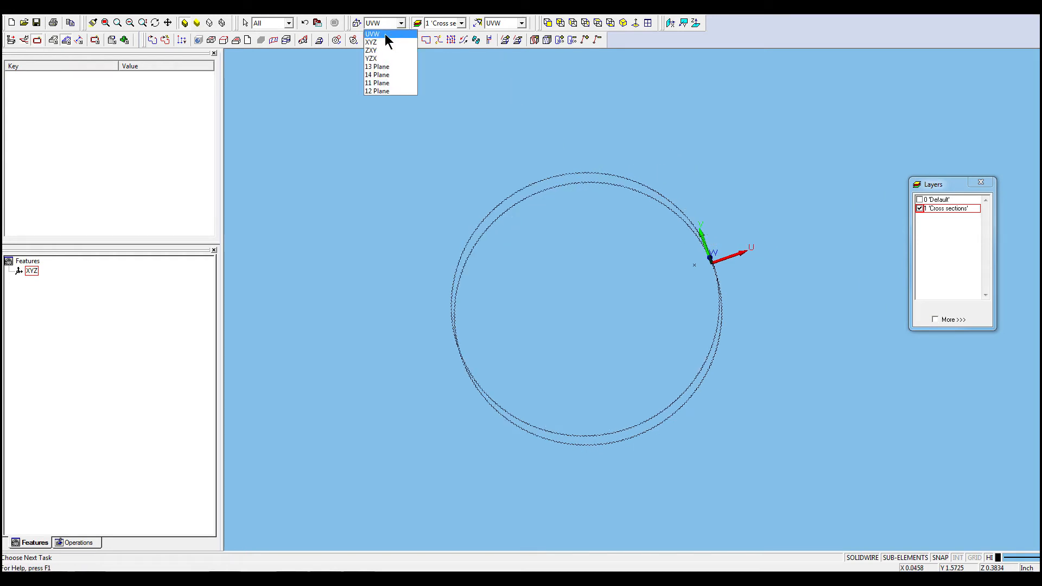
left_click(371, 42)
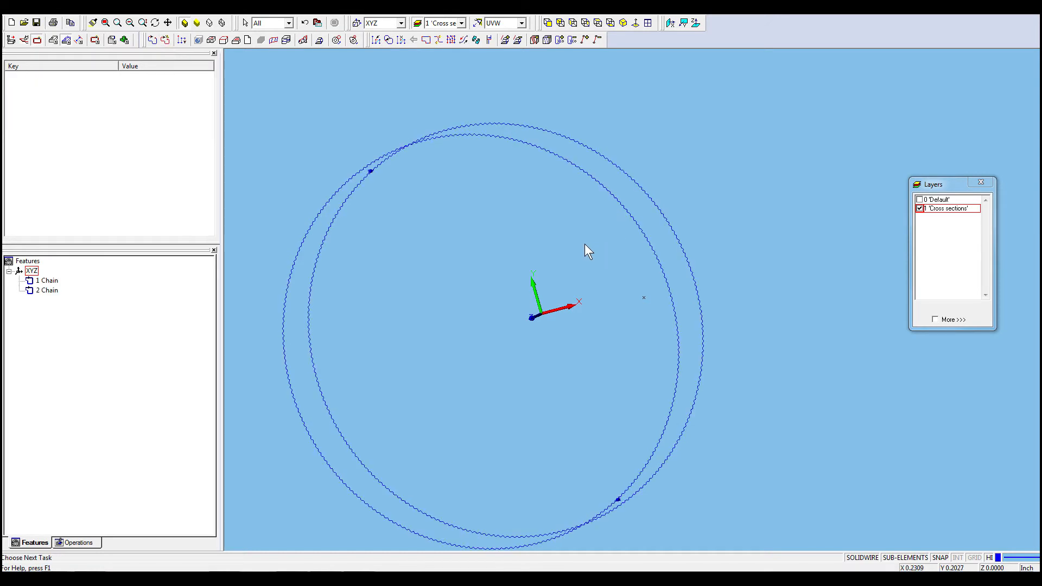
Step: View the chains from Top and begin picking a new Start Point for chain 1
left_click(522, 23)
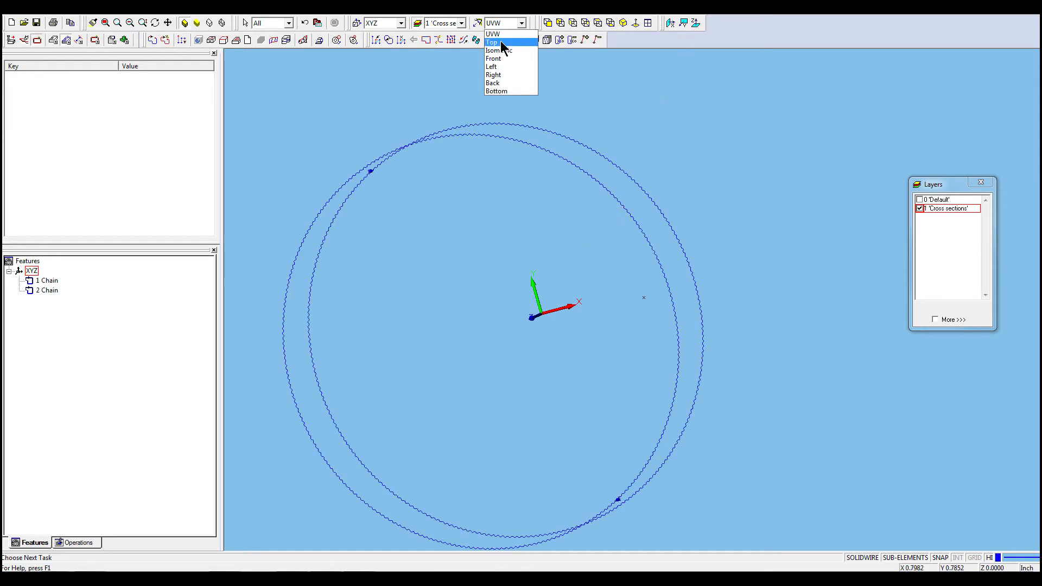
left_click(491, 42)
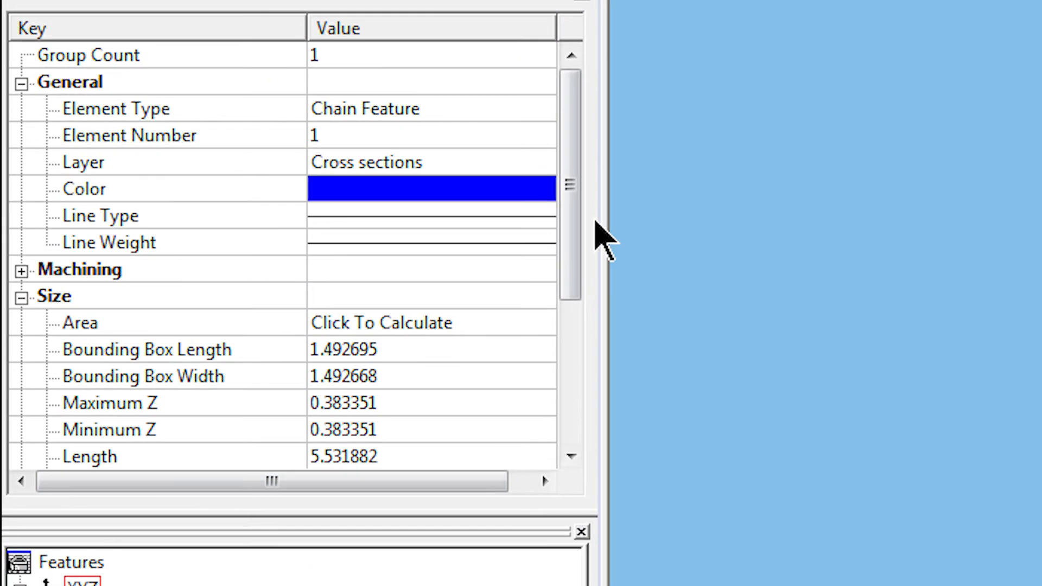
scroll("down", 3)
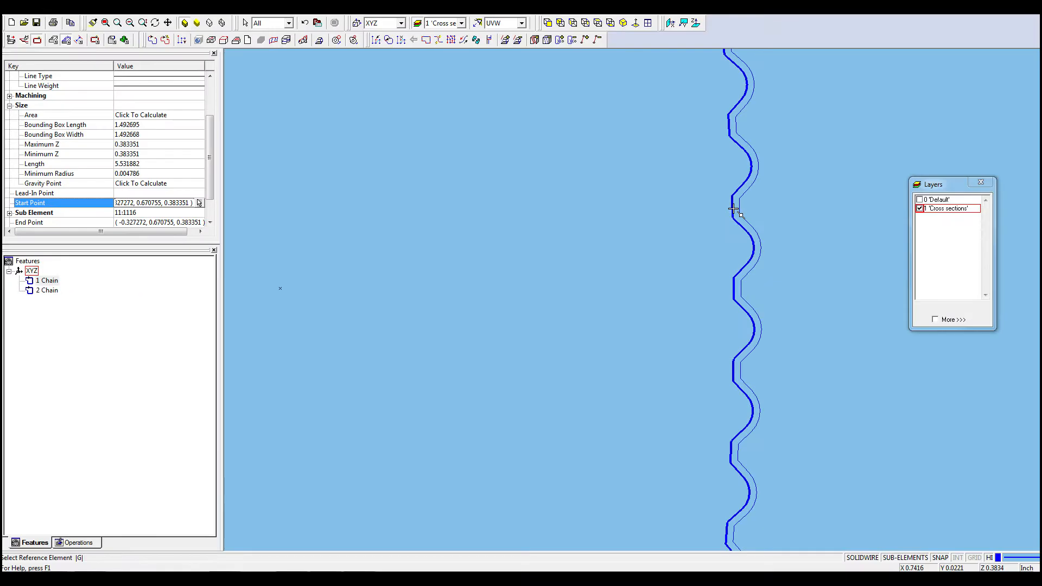
left_click(46, 291)
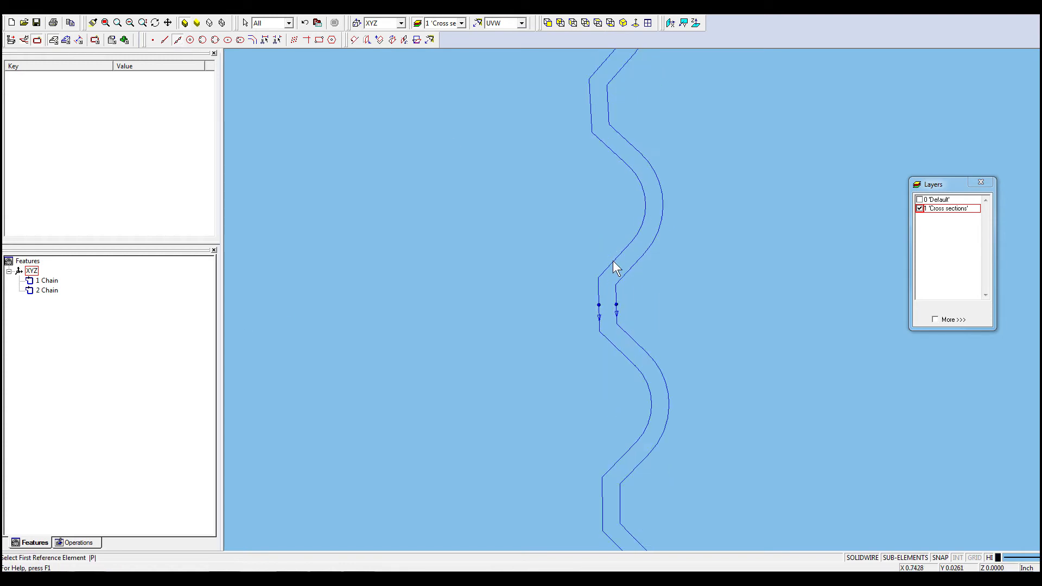
Step: Begin the linking segment between the two chains' opposed start points
left_click(597, 304)
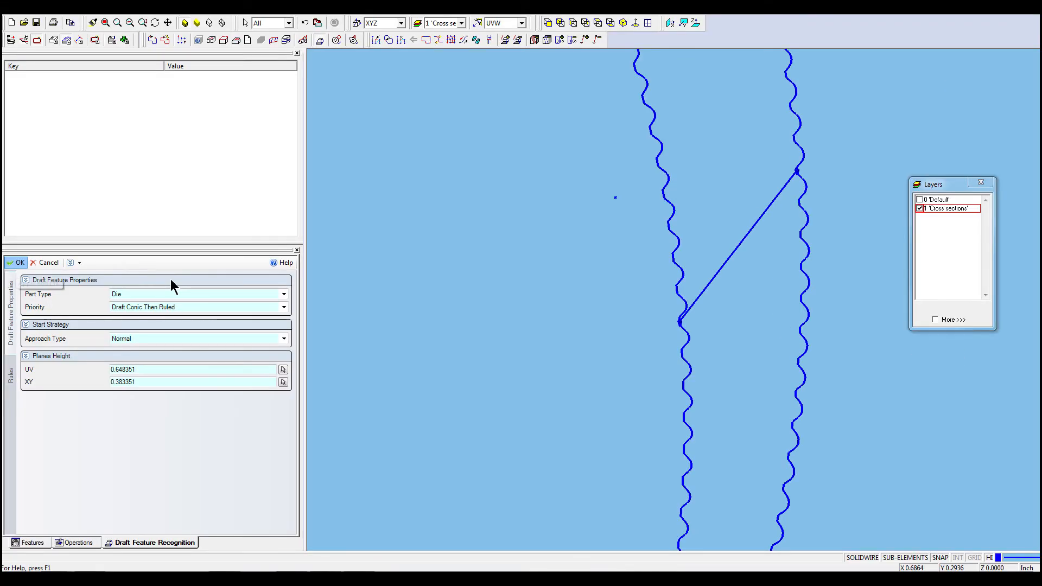
Step: Confirm Draft Feature Recognition as a Die, adding the ruled feature to the tree
left_click(16, 263)
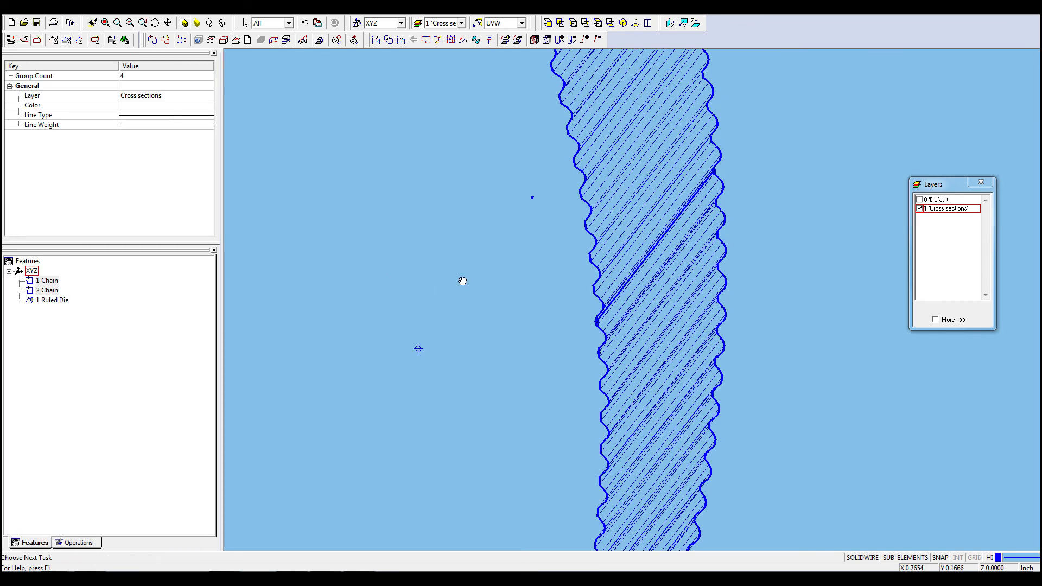